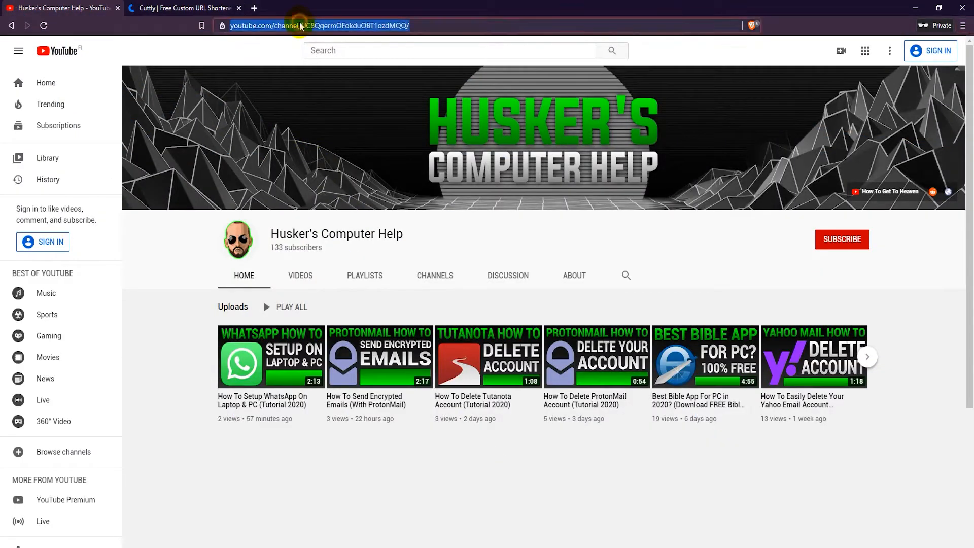
Copy the Husker's Computer Help channel address and ready Cuttly's link field for pasting
{"action": "right_click", "coordinate": [302, 25]}
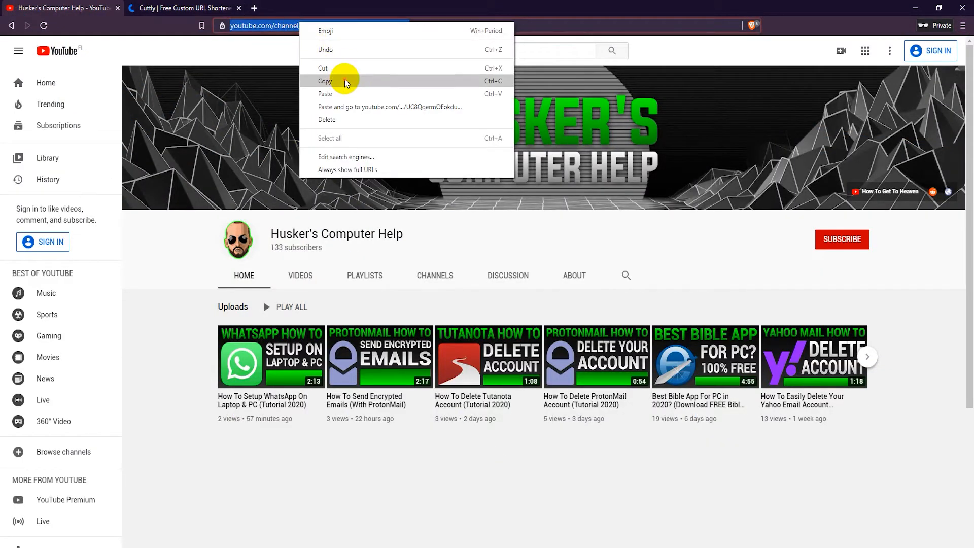
{"action": "left_click", "coordinate": [324, 82]}
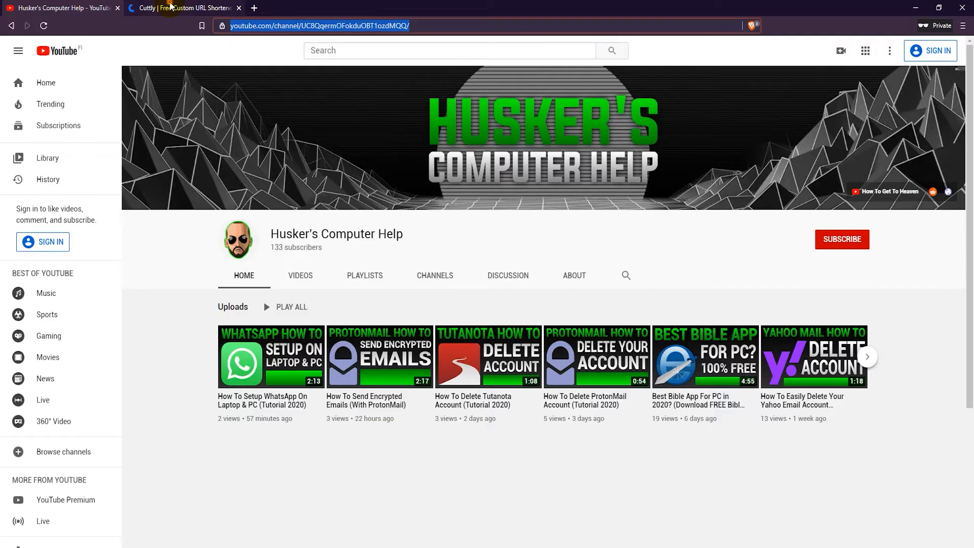
{"action": "right_click", "coordinate": [293, 197]}
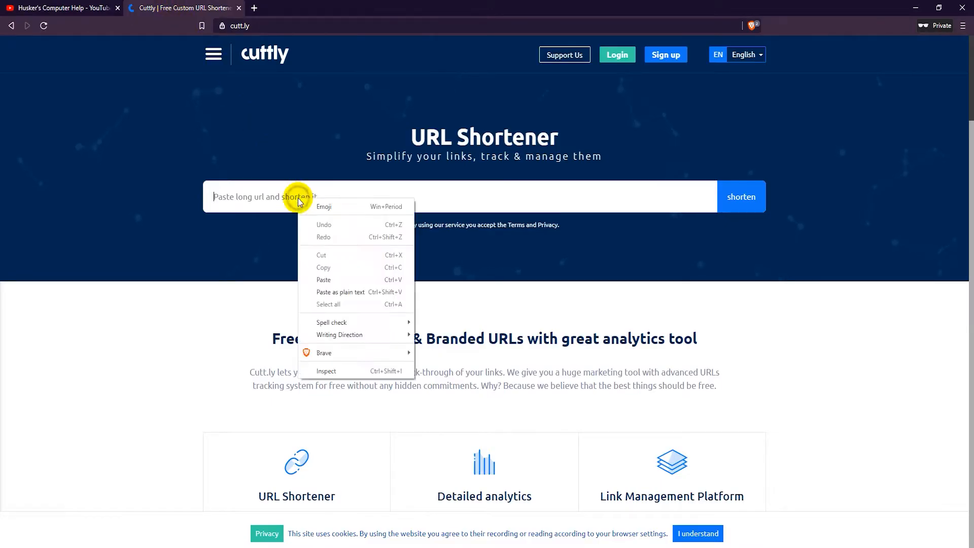
{"action": "mouse_move", "coordinate": [339, 280]}
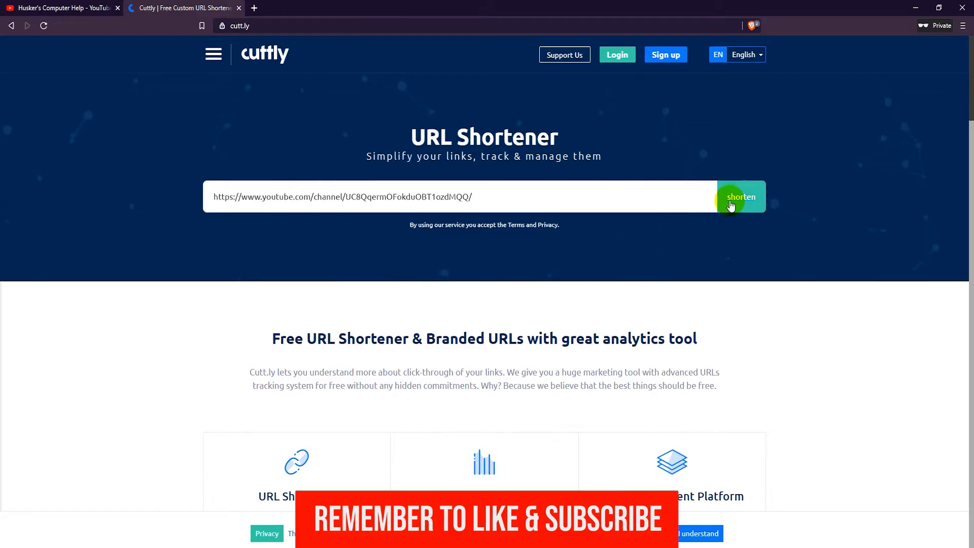
Shorten the pasted channel link in Cuttly, recopy the YouTube address and switch to Bitly
{"action": "left_click", "coordinate": [740, 196]}
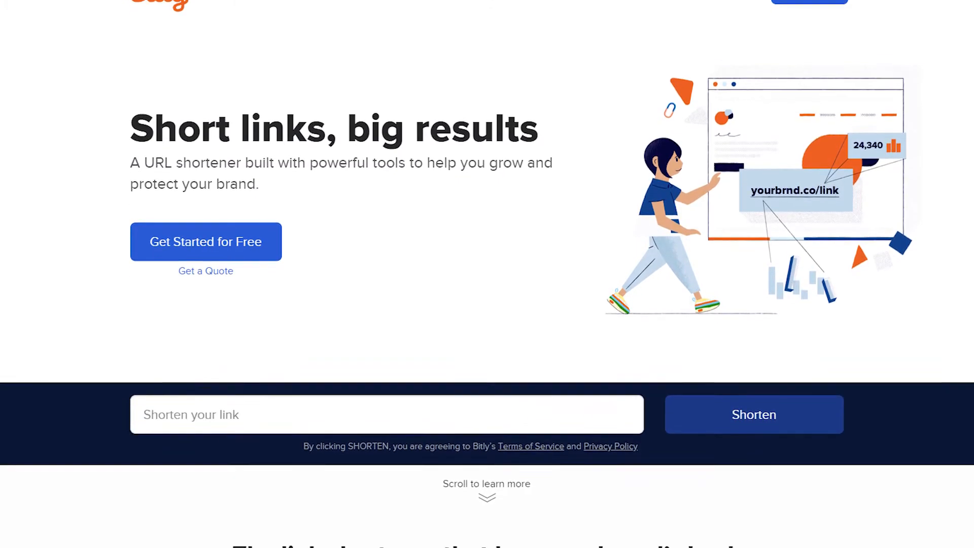
{"action": "left_click", "coordinate": [61, 8]}
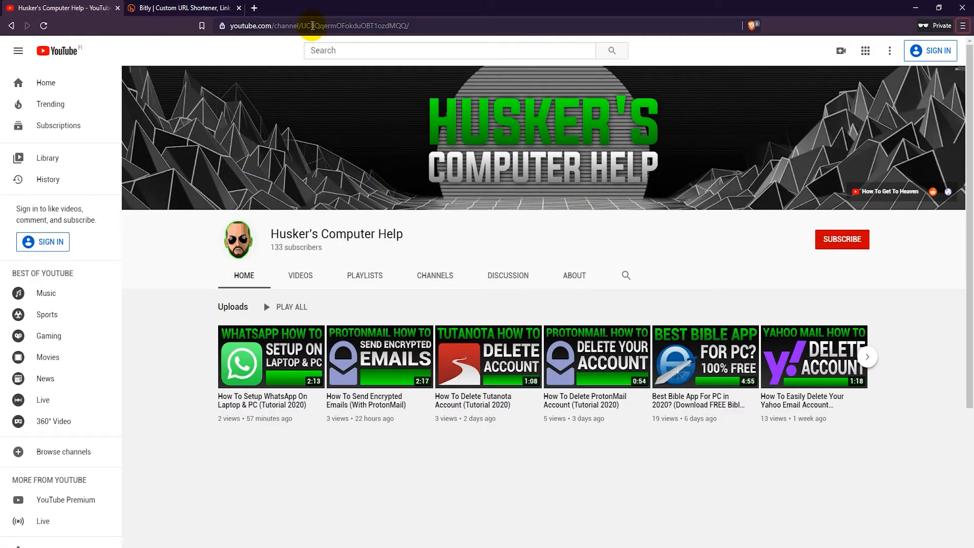
{"action": "right_click", "coordinate": [319, 25]}
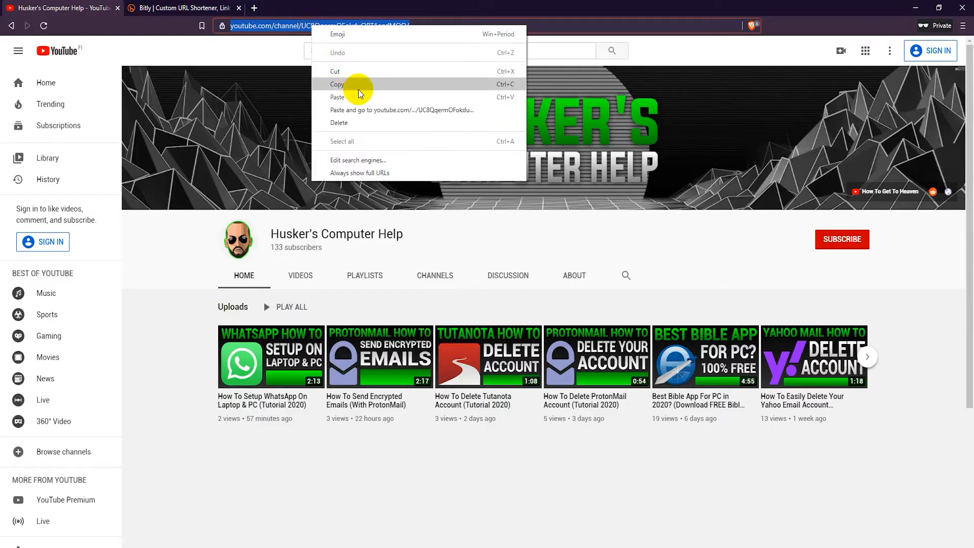
{"action": "left_click", "coordinate": [337, 84]}
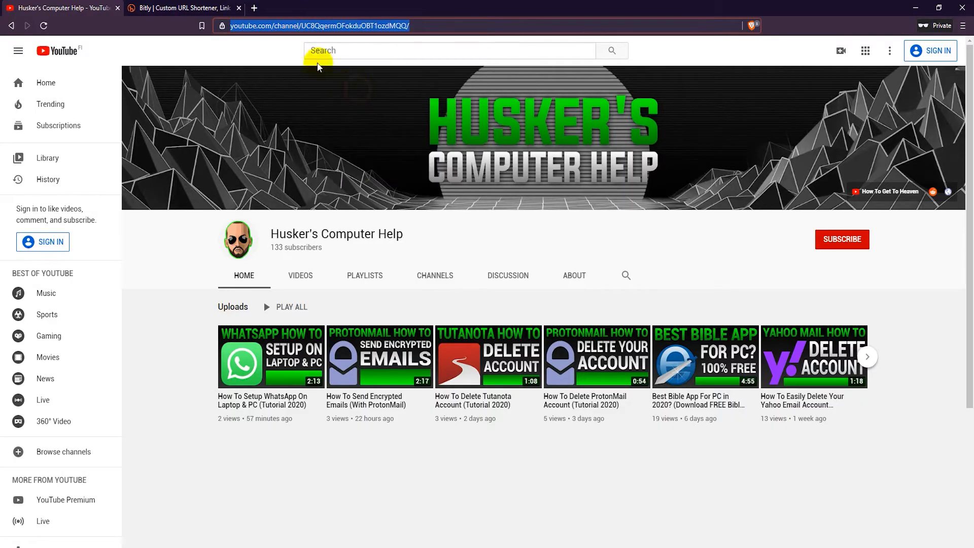
{"action": "left_click", "coordinate": [184, 7]}
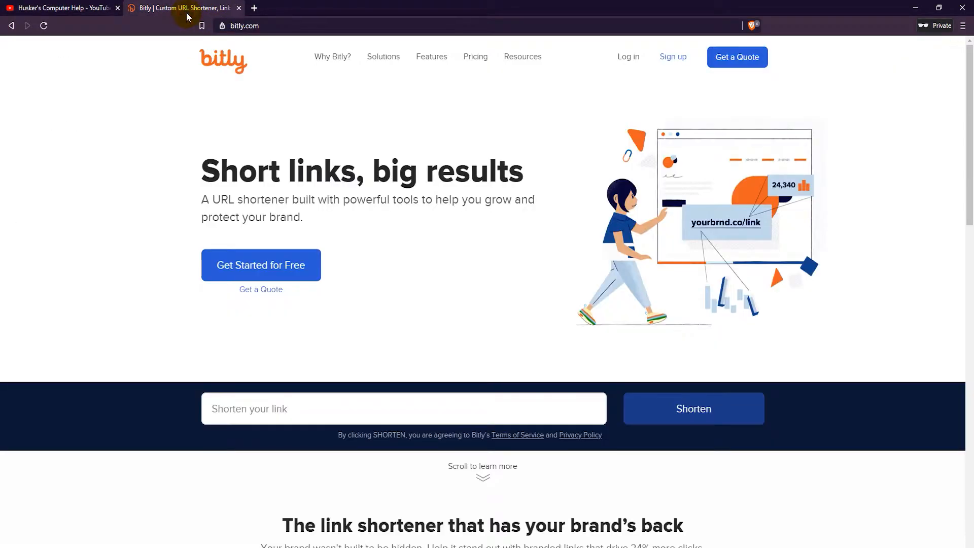
{"action": "left_click", "coordinate": [341, 407]}
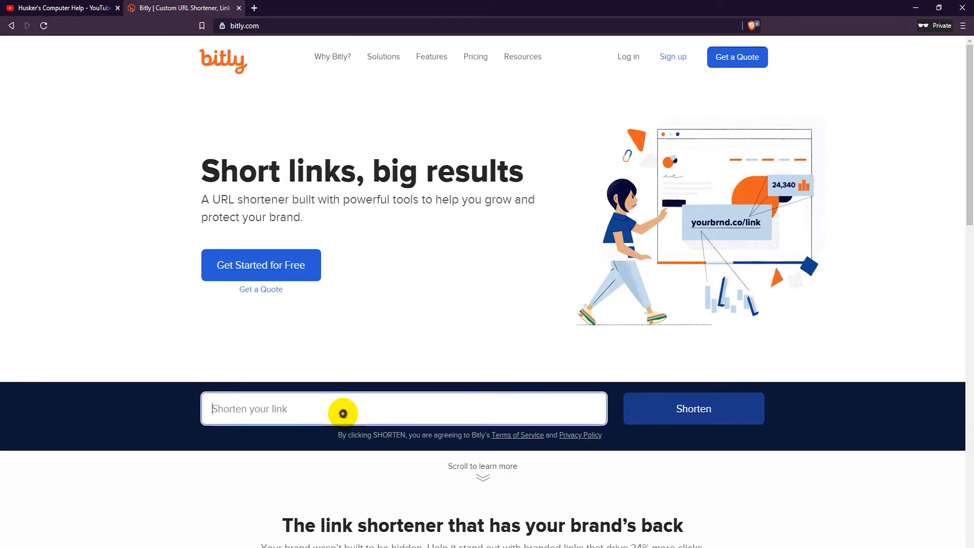
{"action": "type", "text": "https://www.youtube.com/channel/UC8QqermOFokduOBT1ozdMQQ/"}
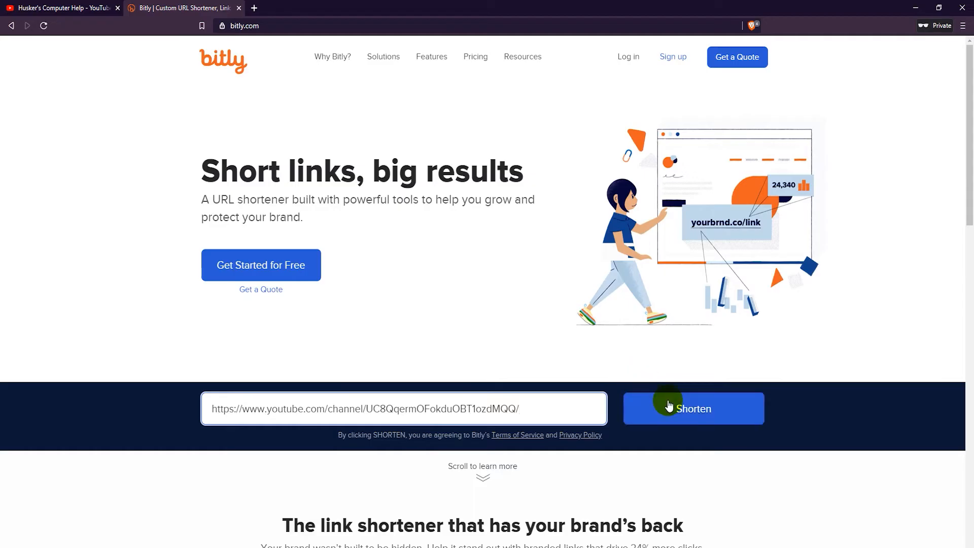
{"action": "left_click", "coordinate": [693, 408]}
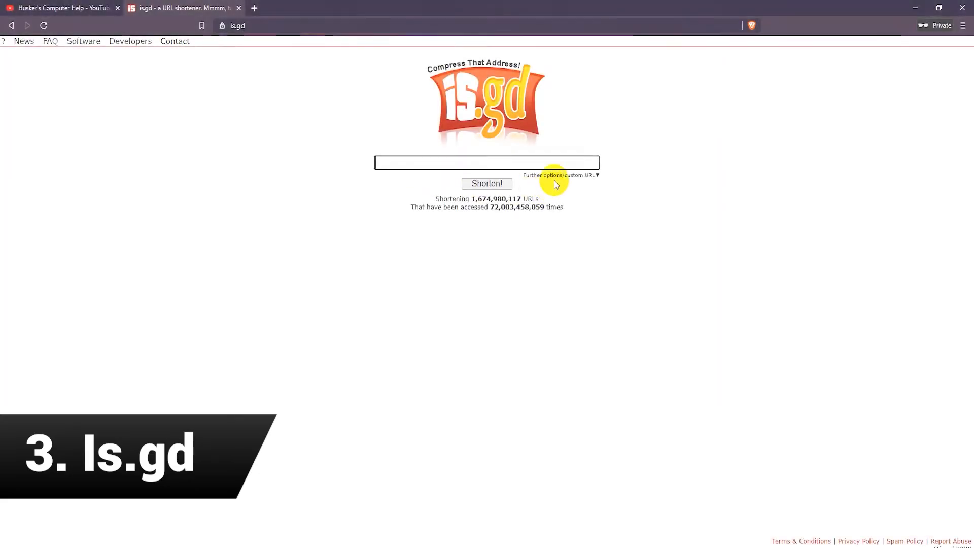
Shorten the channel link in is.gd with custom ending huskertest2 and statistics logging enabled
{"action": "left_click", "coordinate": [558, 175]}
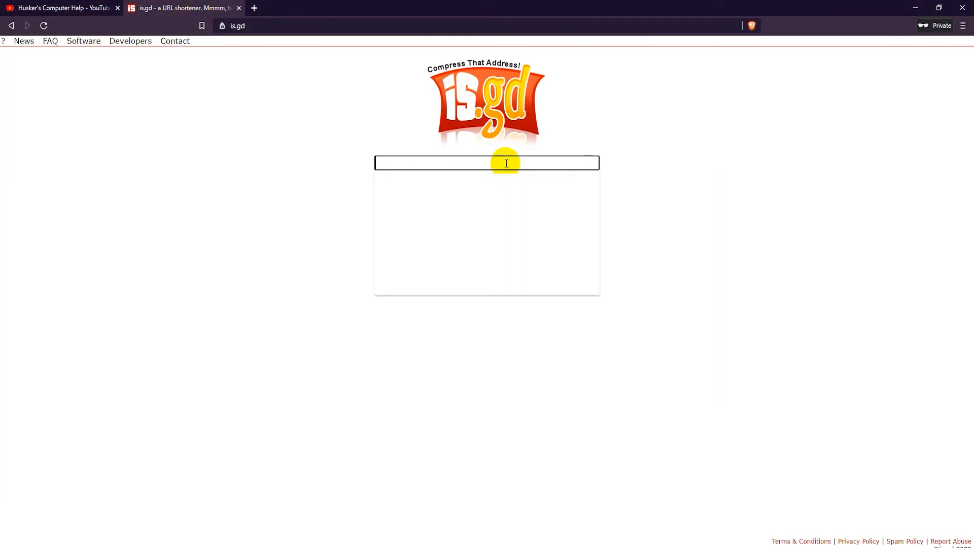
{"action": "type", "text": "https://www.youtube.com/channel/UC8Qqe"}
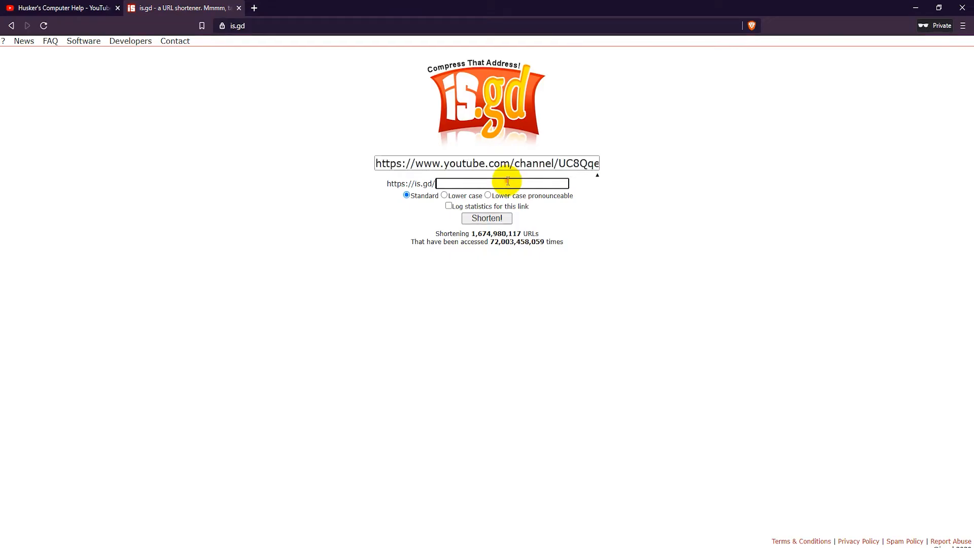
{"action": "type", "text": "huskertest2"}
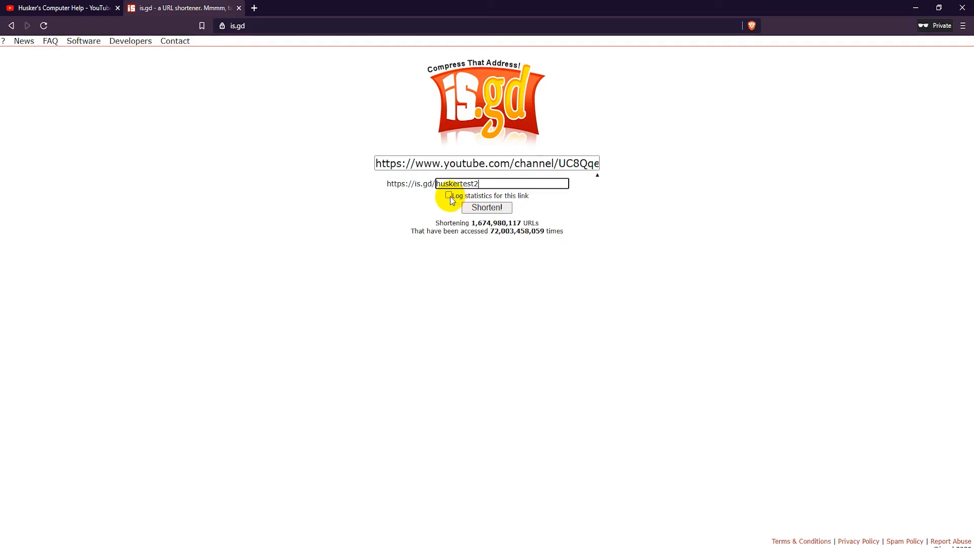
{"action": "left_click", "coordinate": [448, 194]}
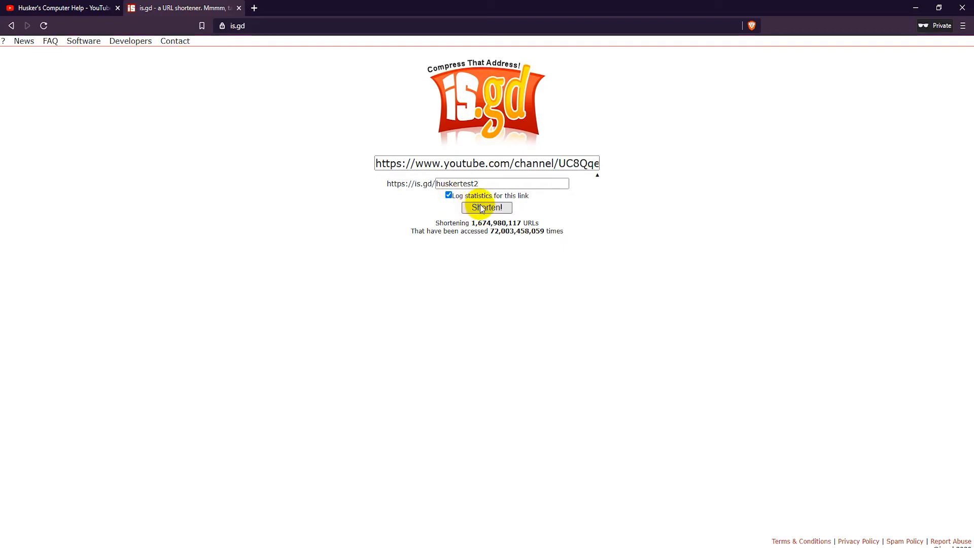
{"action": "left_click", "coordinate": [486, 207]}
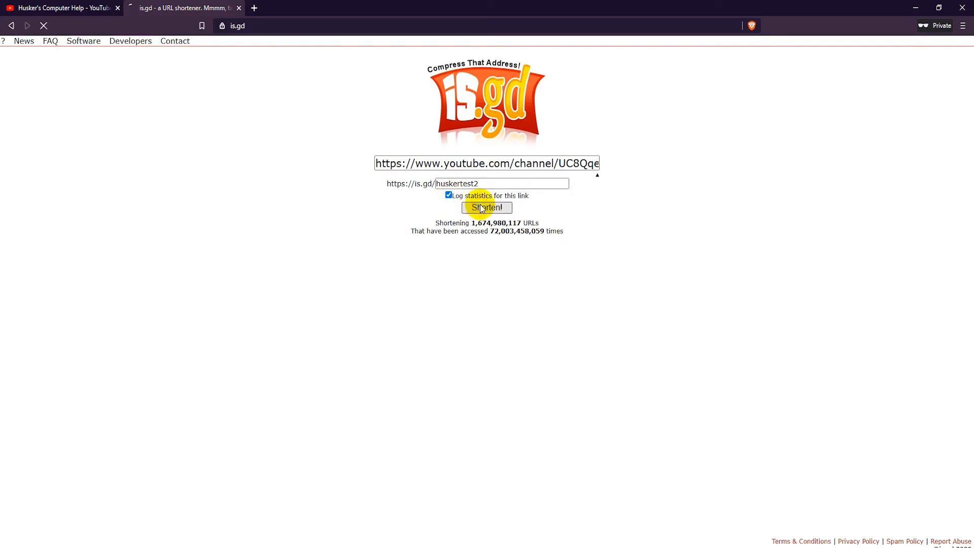
{"action": "left_click", "coordinate": [486, 207]}
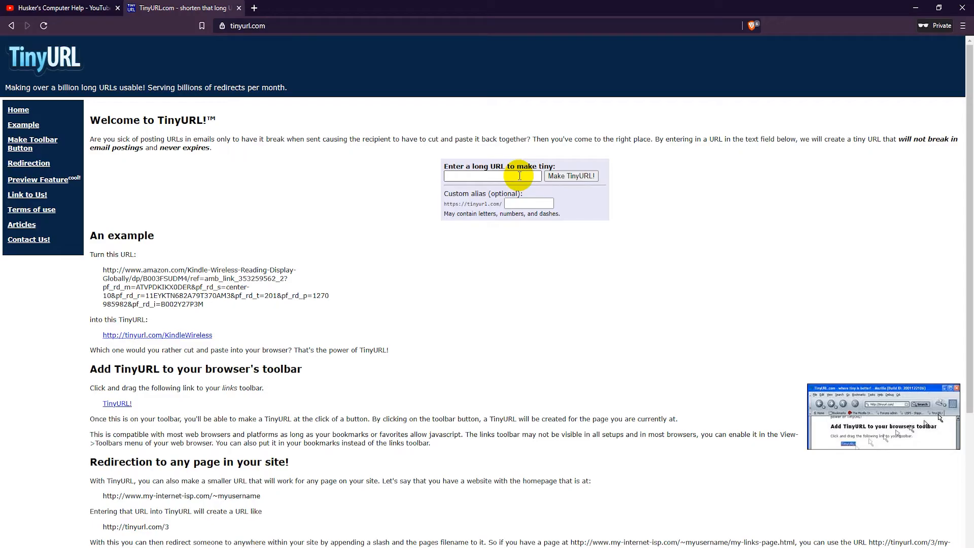
Paste the channel link into TinyURL with custom alias huskertest2 and make the tiny link
{"action": "right_click", "coordinate": [497, 175]}
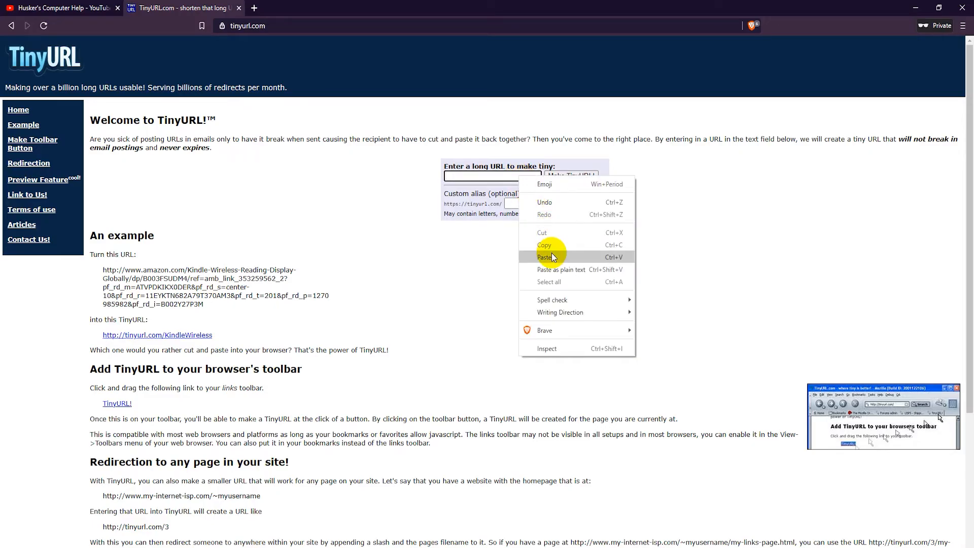
{"action": "left_click", "coordinate": [544, 257]}
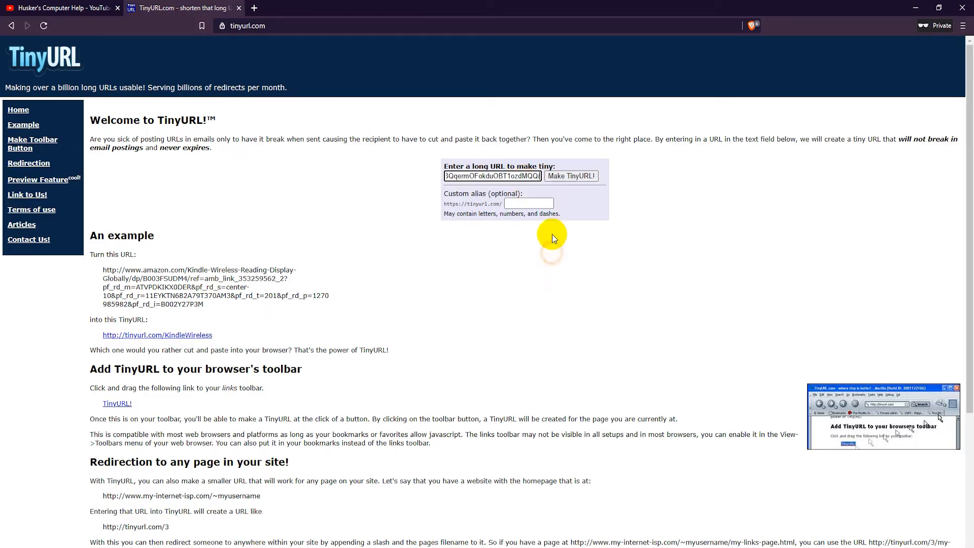
{"action": "left_click", "coordinate": [528, 204]}
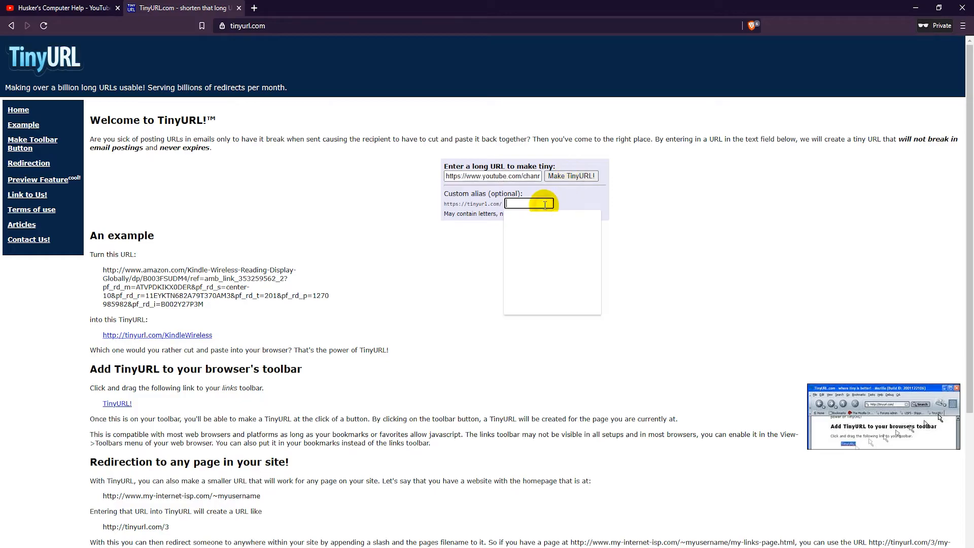
{"action": "type", "text": "huskertest2"}
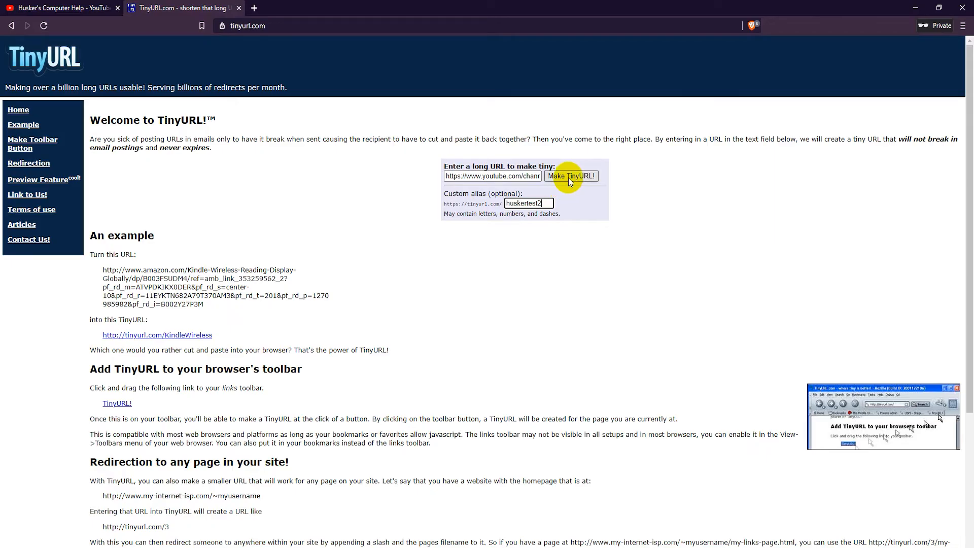
{"action": "left_click", "coordinate": [570, 175]}
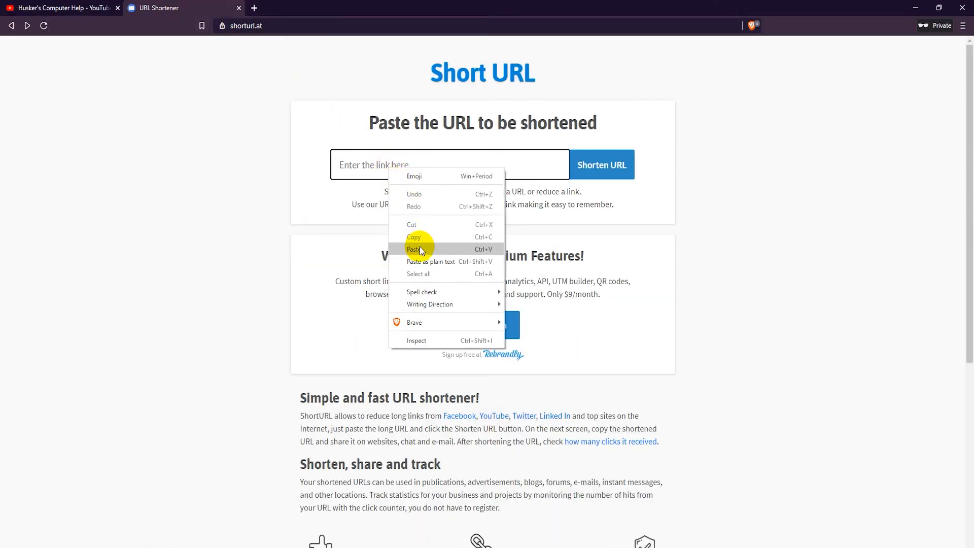
Paste the channel link into ShortURL.at and shorten it to shorturl.at/hjsNV
{"action": "left_click", "coordinate": [413, 250]}
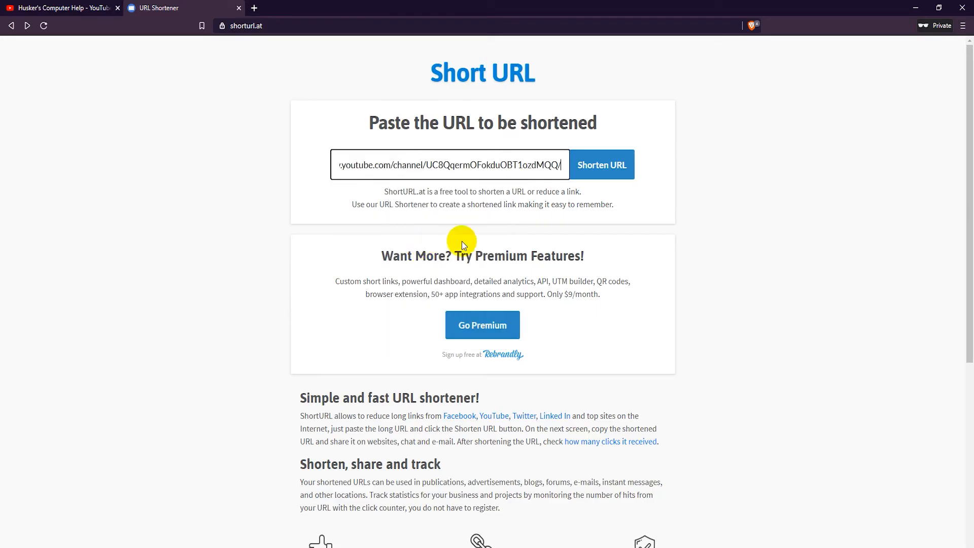
{"action": "left_click", "coordinate": [601, 164]}
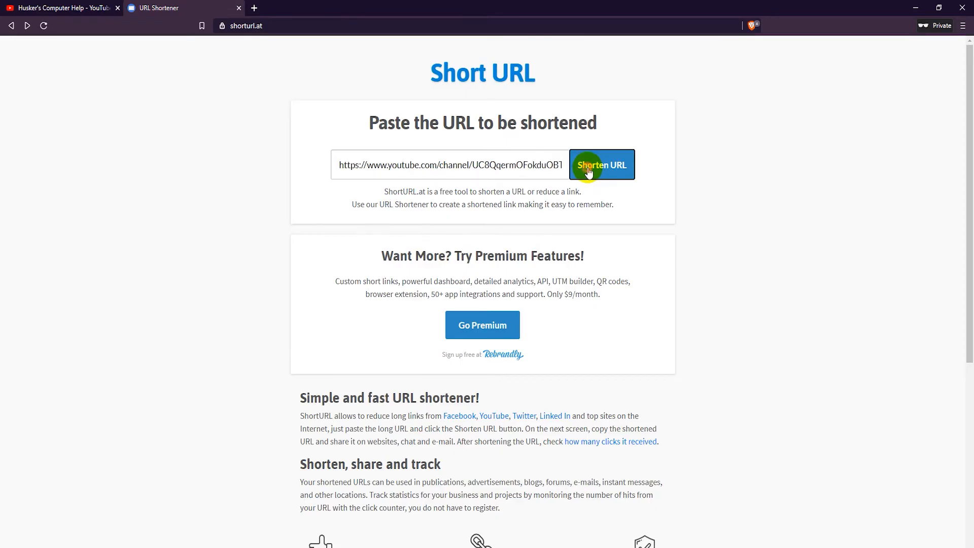
{"action": "left_click", "coordinate": [600, 164]}
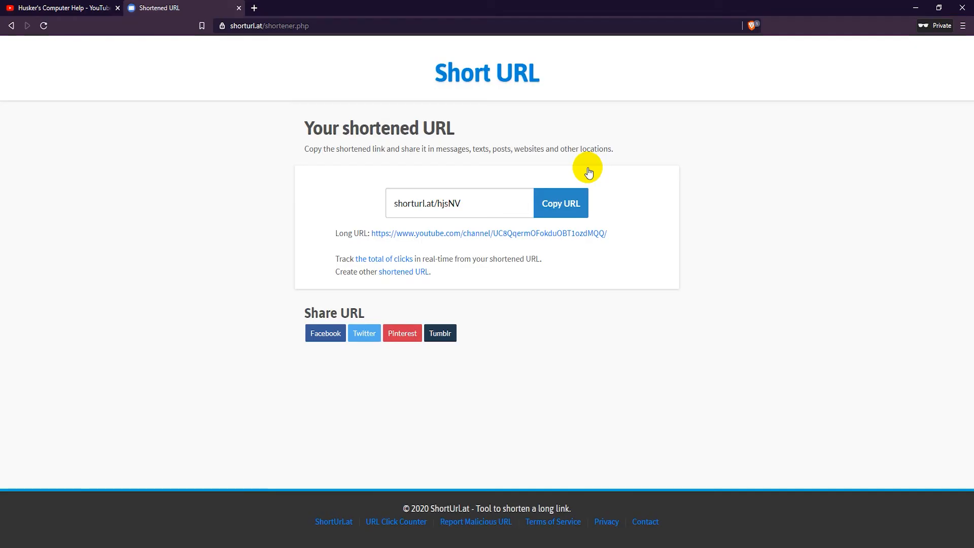